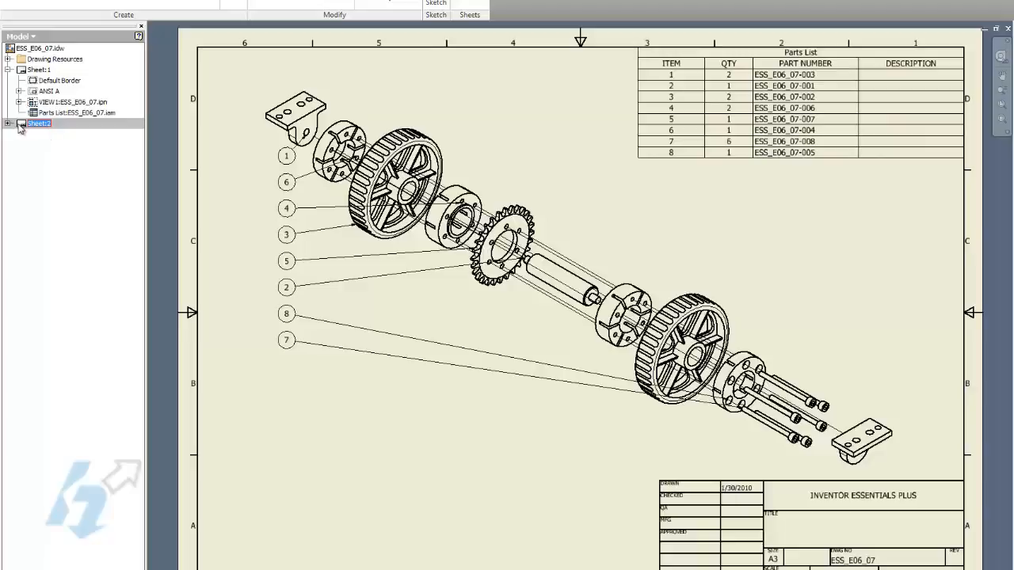
Show Sheet:2 of the exploded-view drawing, then bring up the ESS_E06_07.iam assembly window.
{"action": "double_click", "coordinate": [38, 122]}
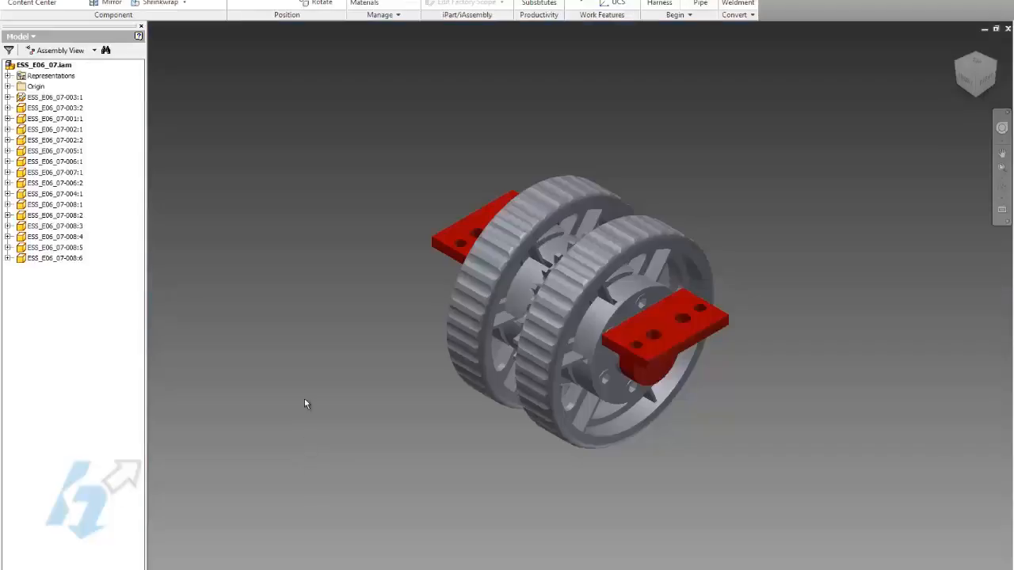
{"action": "left_click", "coordinate": [55, 96]}
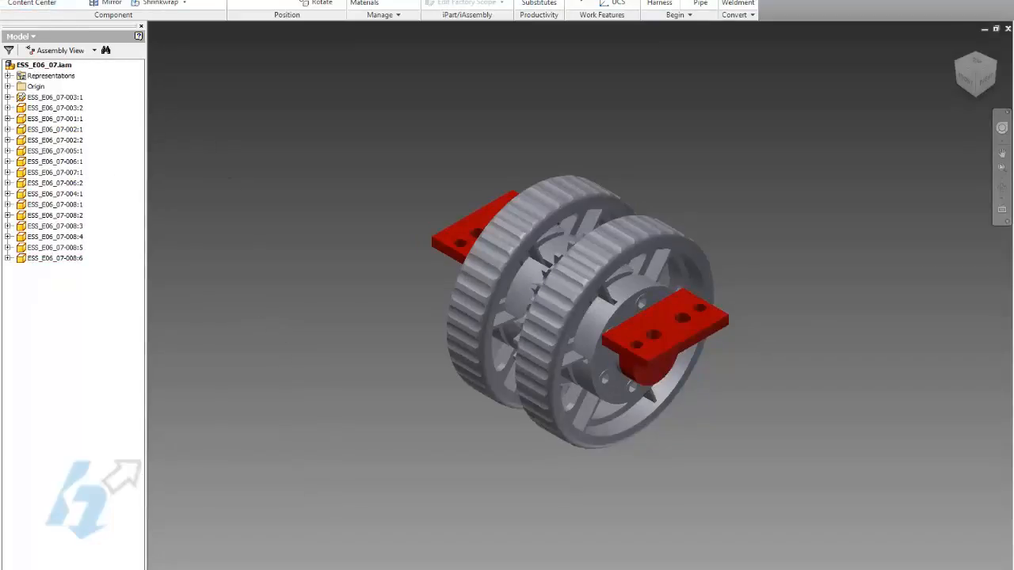
{"action": "left_click", "coordinate": [16, 4]}
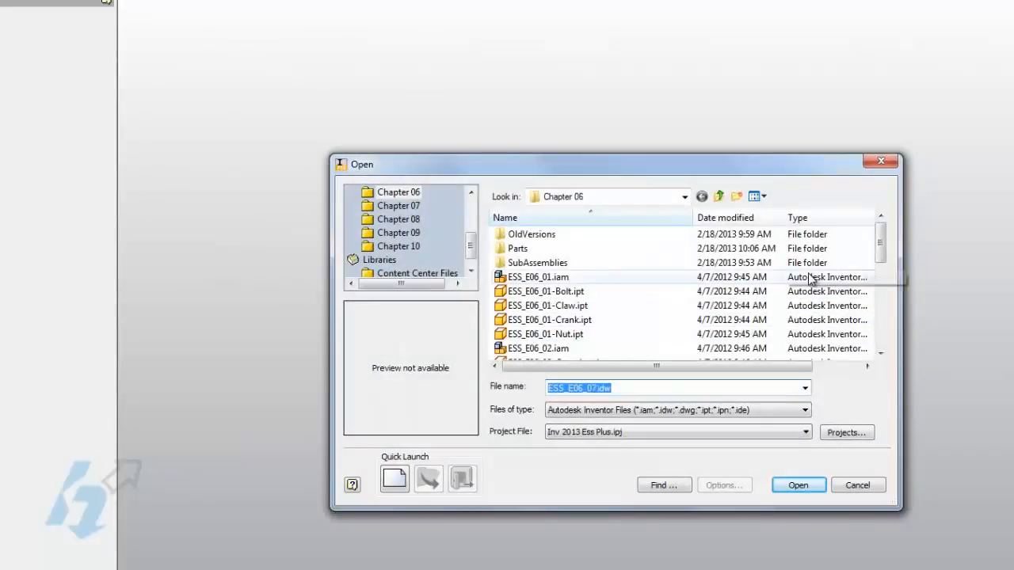
Open ESS_E06_07.iam in Design Assistant from the File Open browser.
{"action": "scroll", "scroll_direction": "down", "scroll_amount": 3}
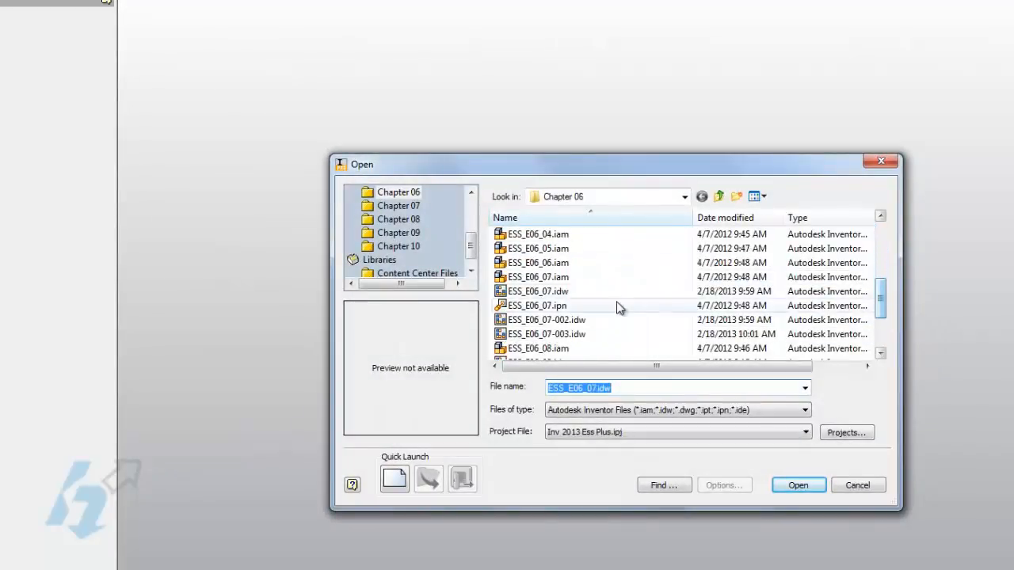
{"action": "right_click", "coordinate": [539, 276]}
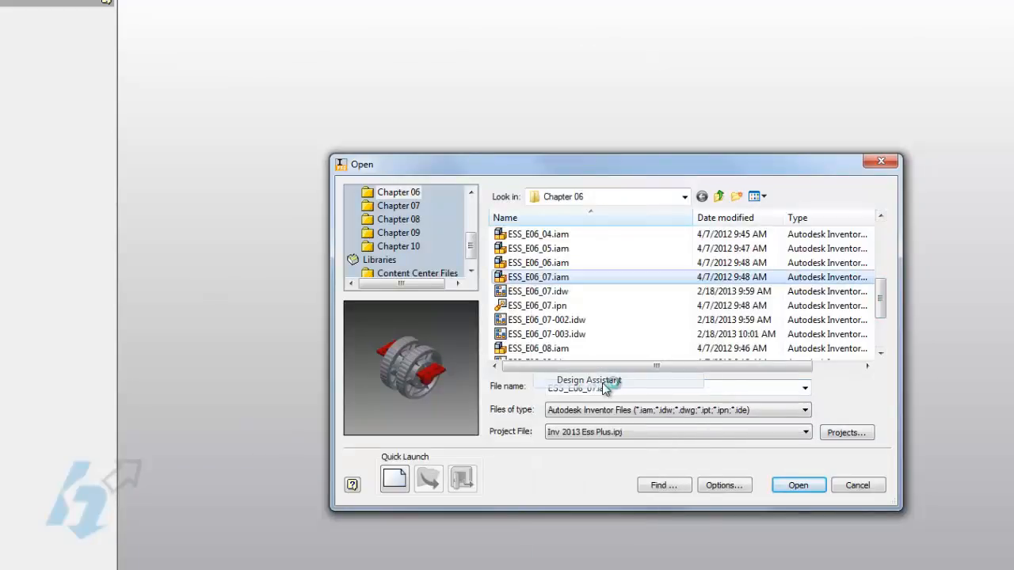
{"action": "left_click", "coordinate": [797, 484]}
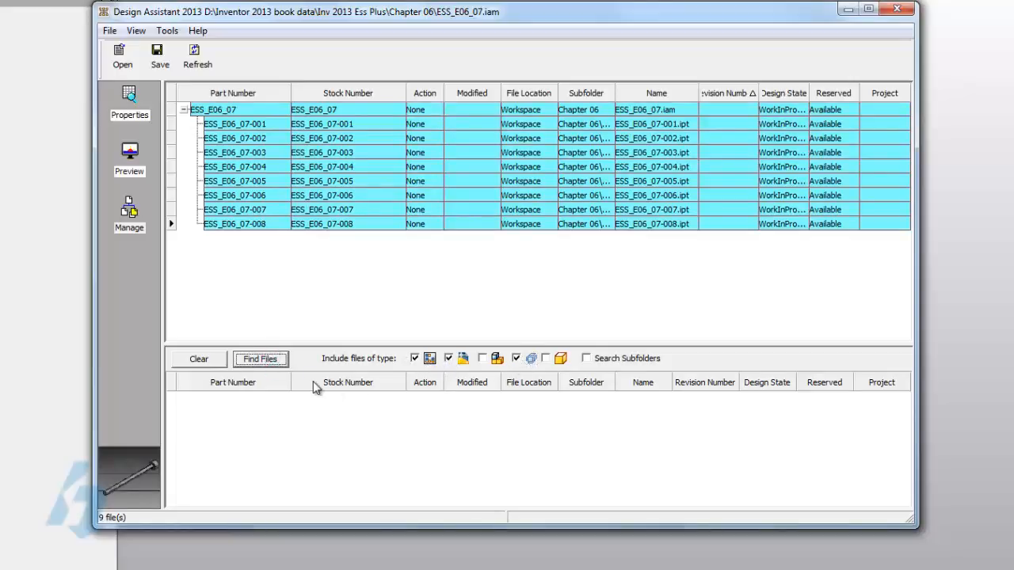
Run Find Files to list the ESS_E06_07 presentation and three drawings.
{"action": "left_click", "coordinate": [260, 359]}
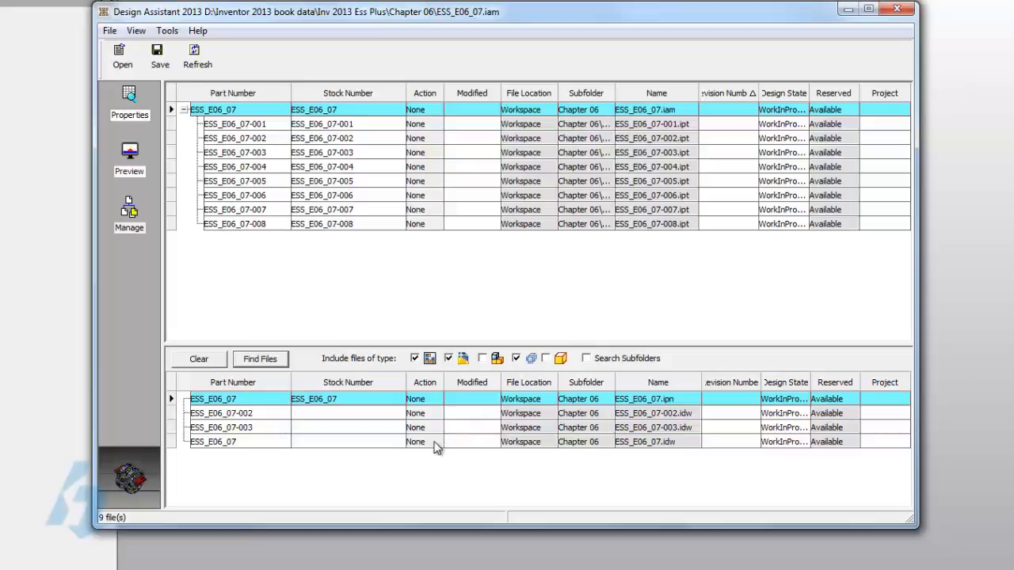
Set the Copy action on the four found files and on parts 002 and 003.
{"action": "right_click", "coordinate": [432, 404]}
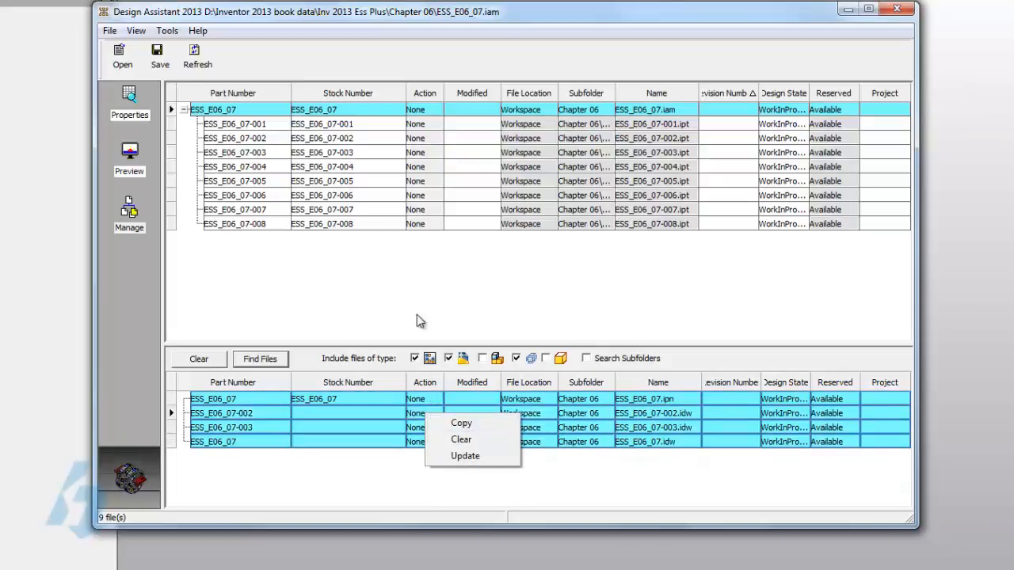
{"action": "mouse_move", "coordinate": [378, 308]}
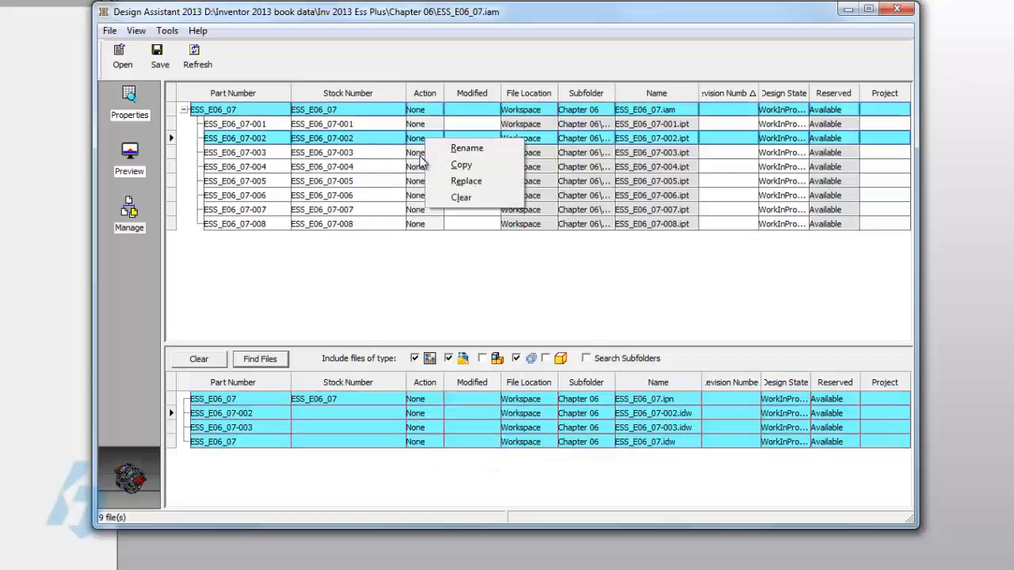
{"action": "left_click", "coordinate": [462, 165]}
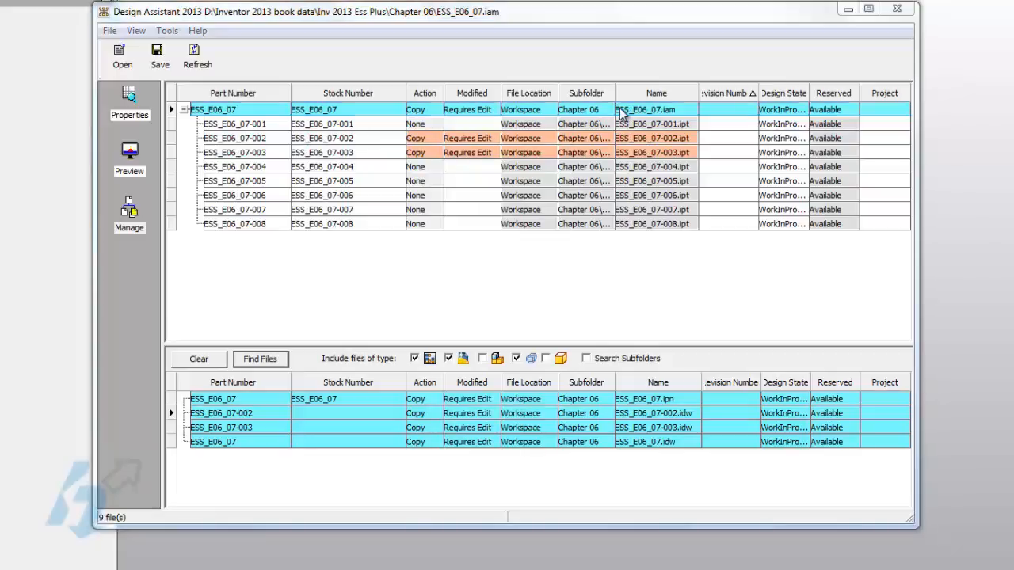
Rename the copied assembly to Mark_ESS_E06_07.iam, save all copies, and acknowledge completion.
{"action": "left_click", "coordinate": [122, 55]}
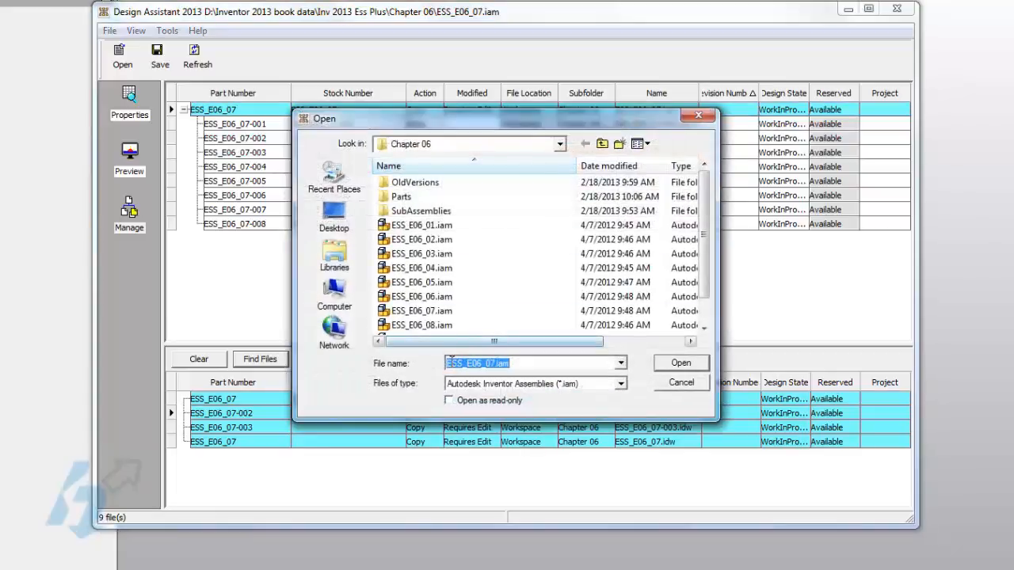
{"action": "left_click", "coordinate": [491, 363]}
{"action": "type", "text": "Mark_"}
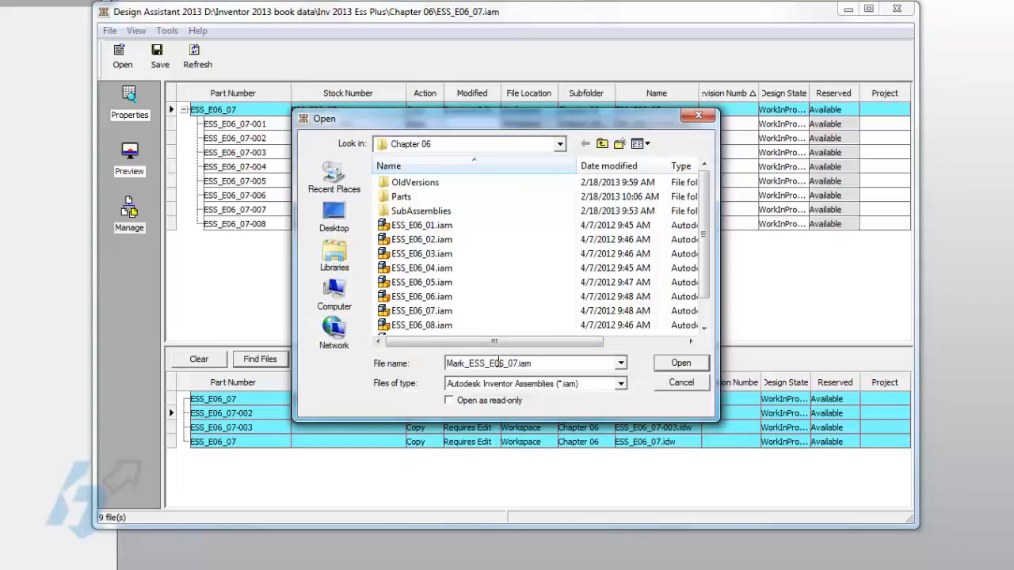
{"action": "left_click", "coordinate": [680, 362]}
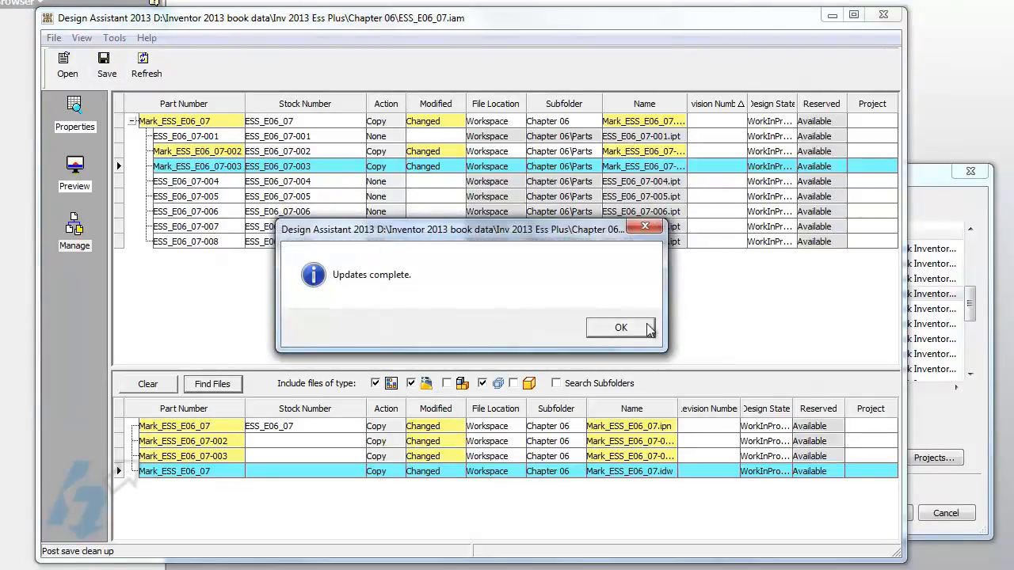
{"action": "left_click", "coordinate": [621, 327]}
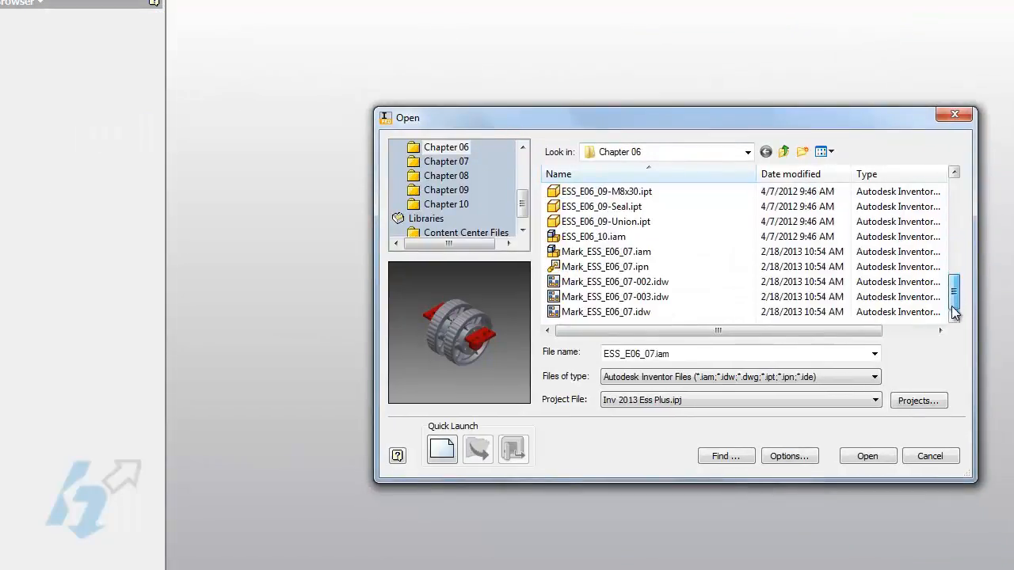
{"action": "mouse_move", "coordinate": [613, 281]}
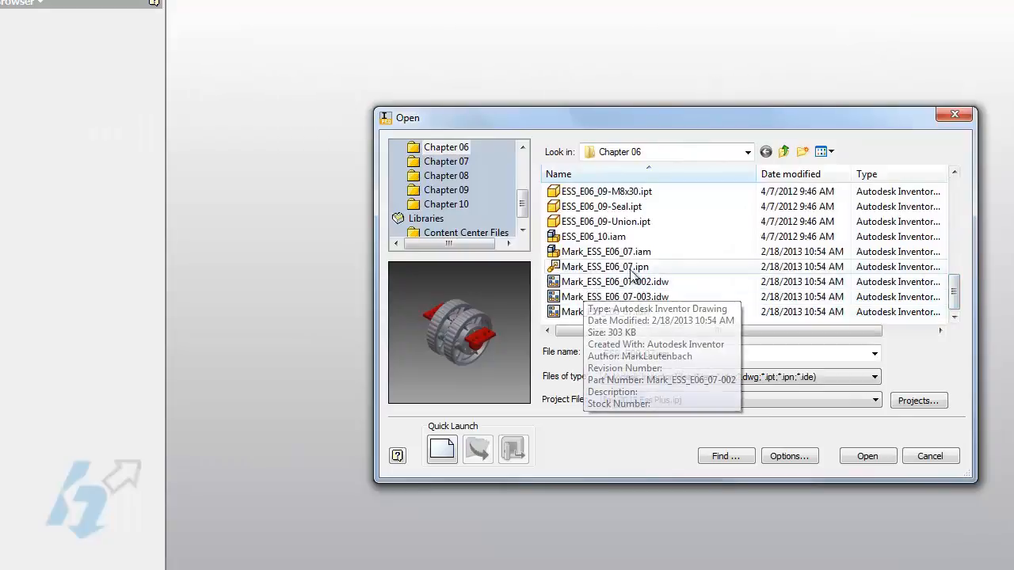
Open Mark_ESS_E06_07.idw from the Chapter 06 folder.
{"action": "left_click", "coordinate": [606, 312]}
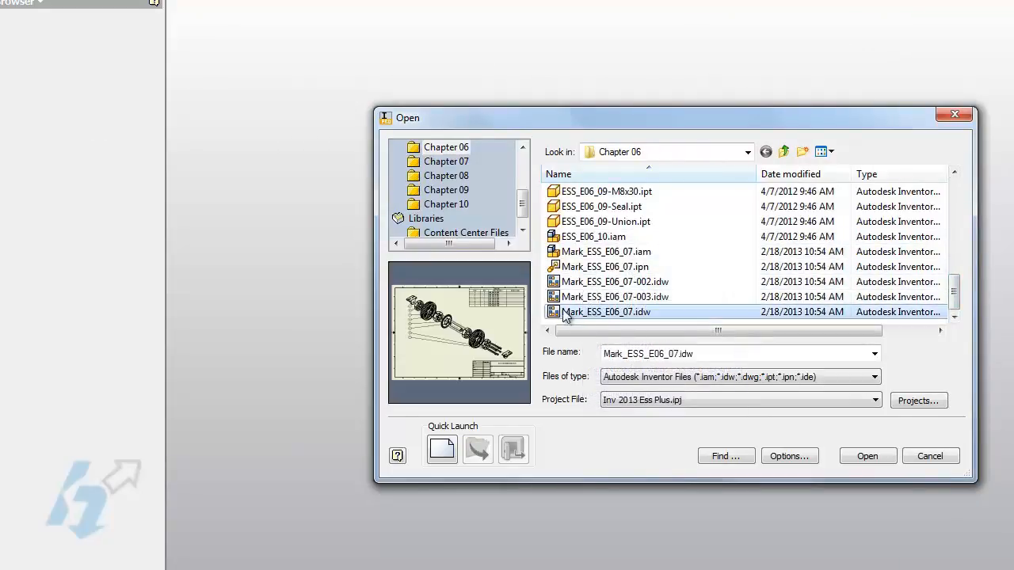
{"action": "left_click", "coordinate": [866, 456]}
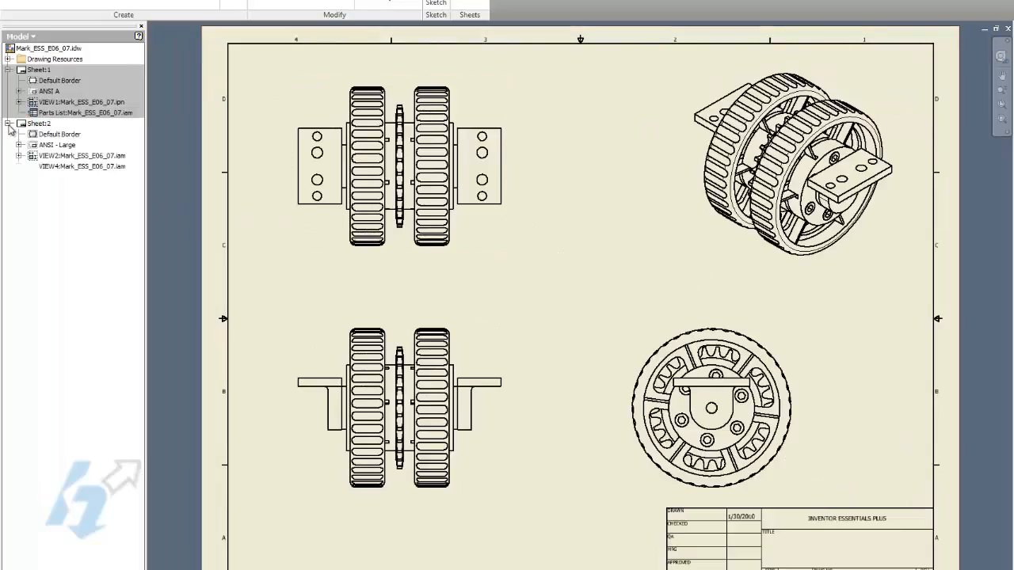
Open Mark_ESS_E06_07.iam from the VIEW2 drawing view on Sheet:2.
{"action": "right_click", "coordinate": [60, 155]}
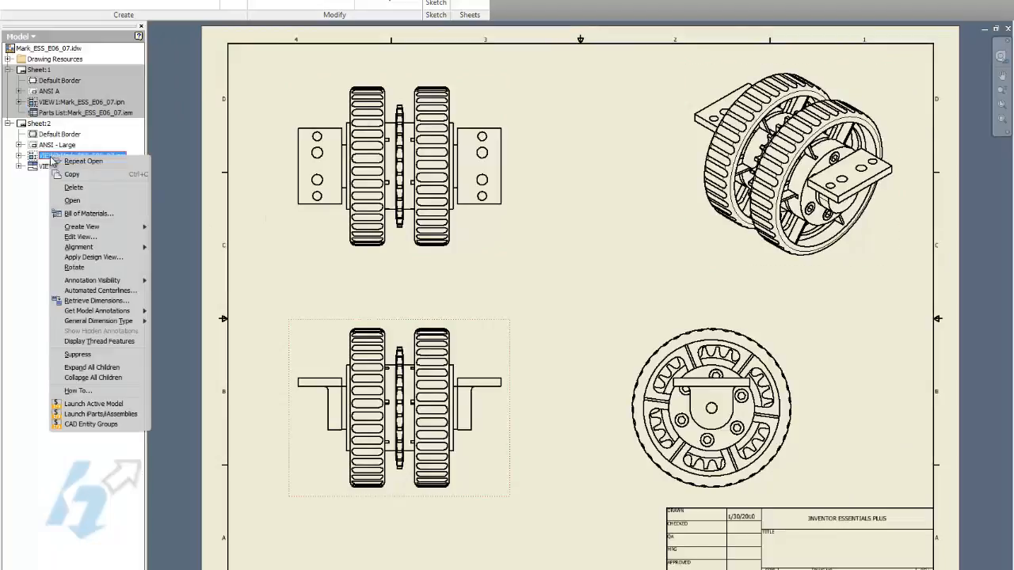
{"action": "left_click", "coordinate": [72, 200]}
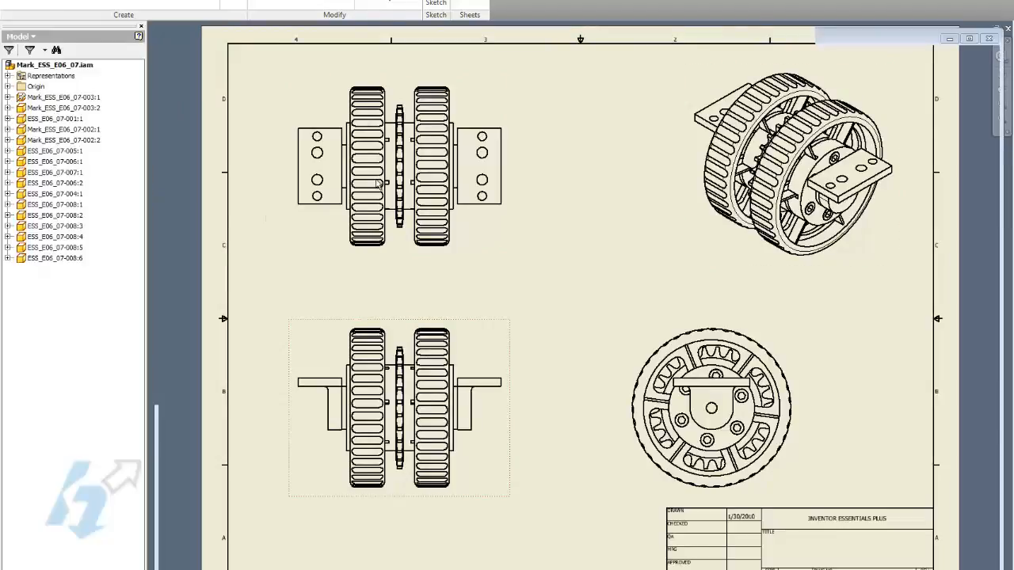